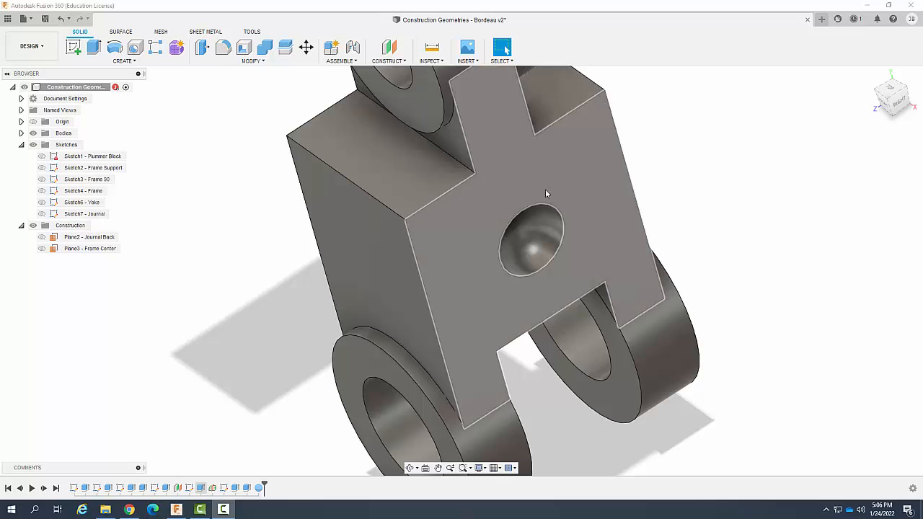
- Open the Construct menu to view the Point at Edge and Plane command
left_click(388, 50)
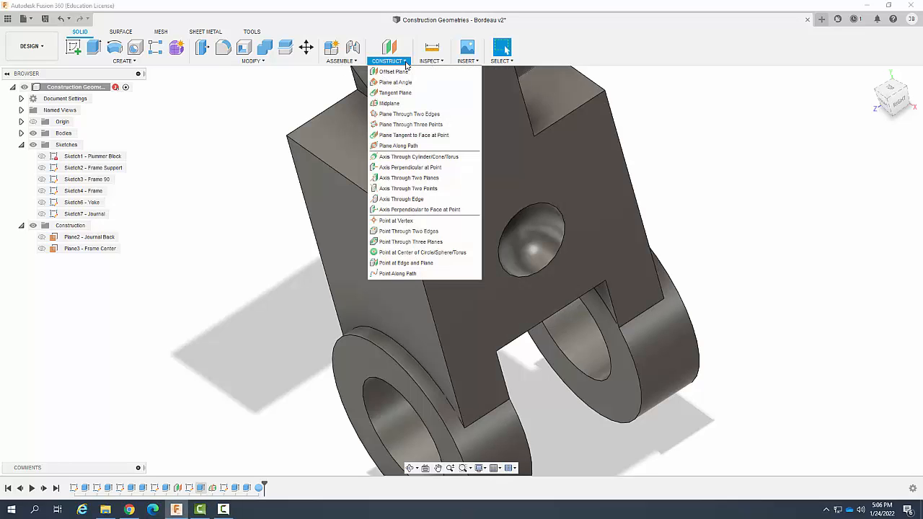
mouse_move(404, 263)
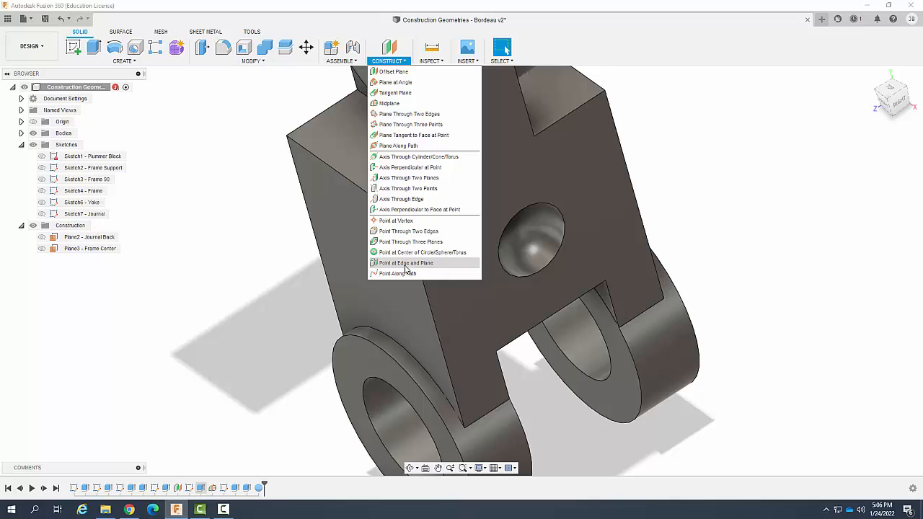
mouse_move(406, 262)
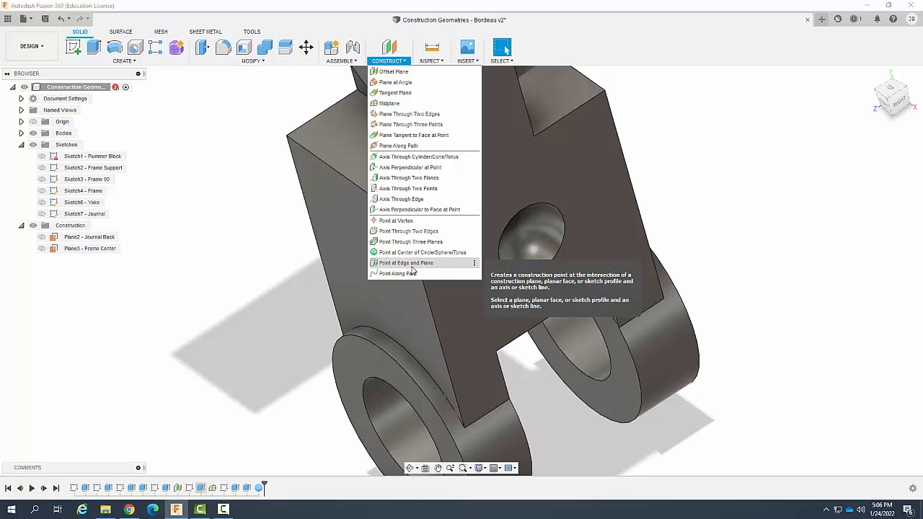
- Create Point10 at the notch's lower edge and the yoke's left side face
left_click(405, 263)
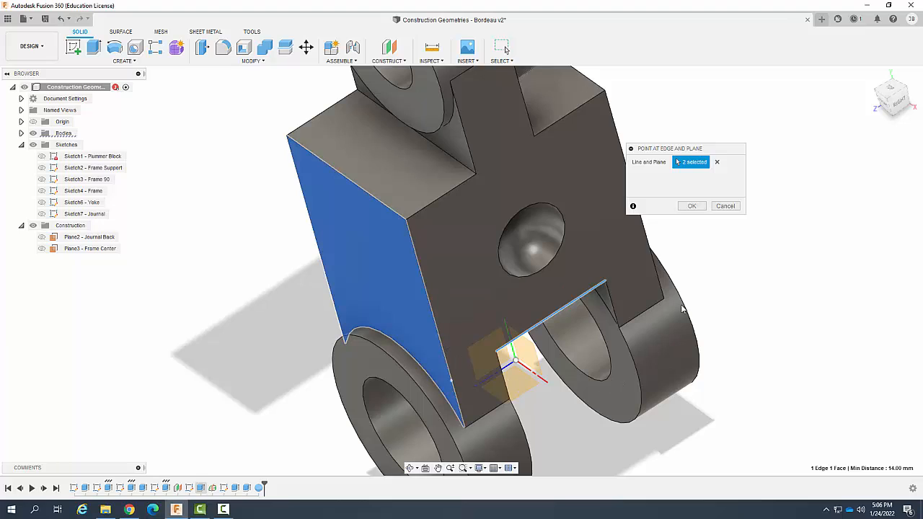
left_click(691, 205)
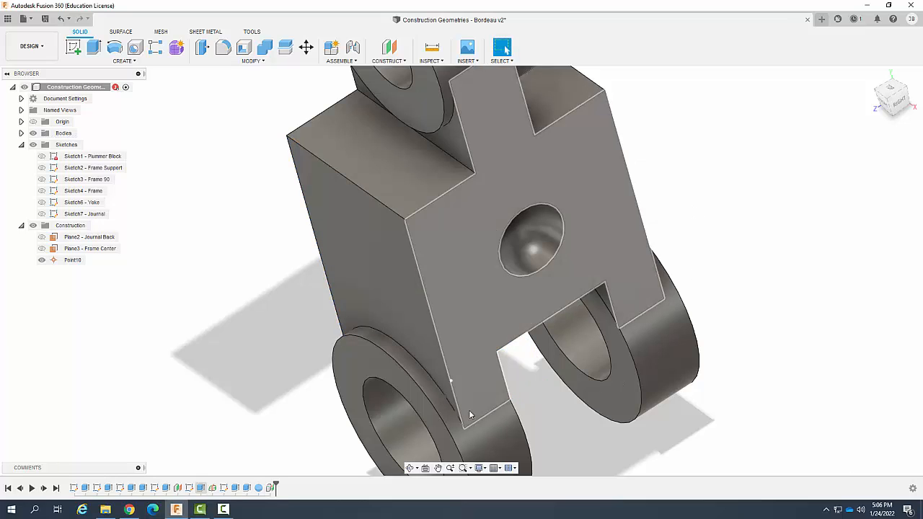
left_click(72, 260)
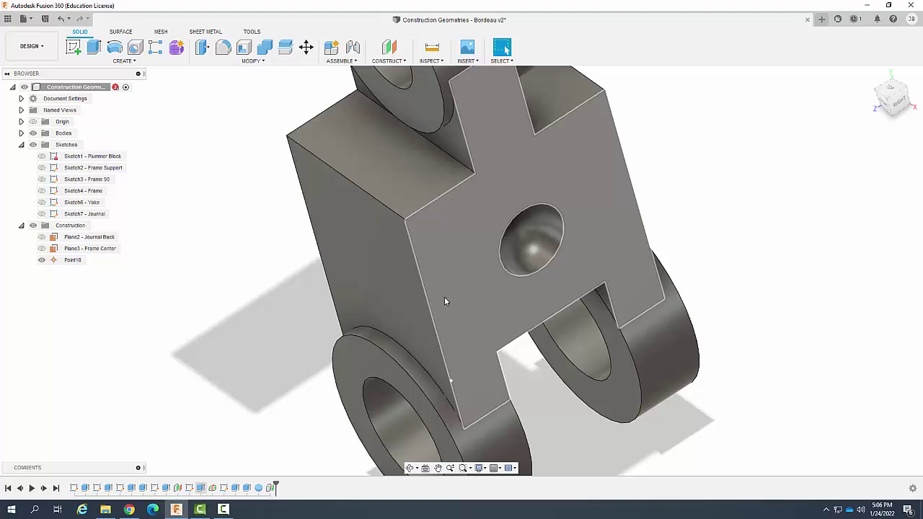
left_click(73, 260)
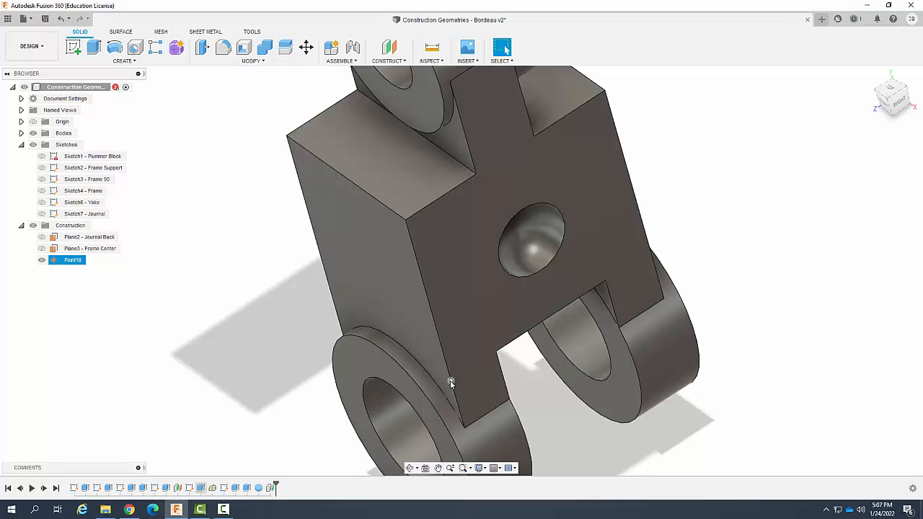